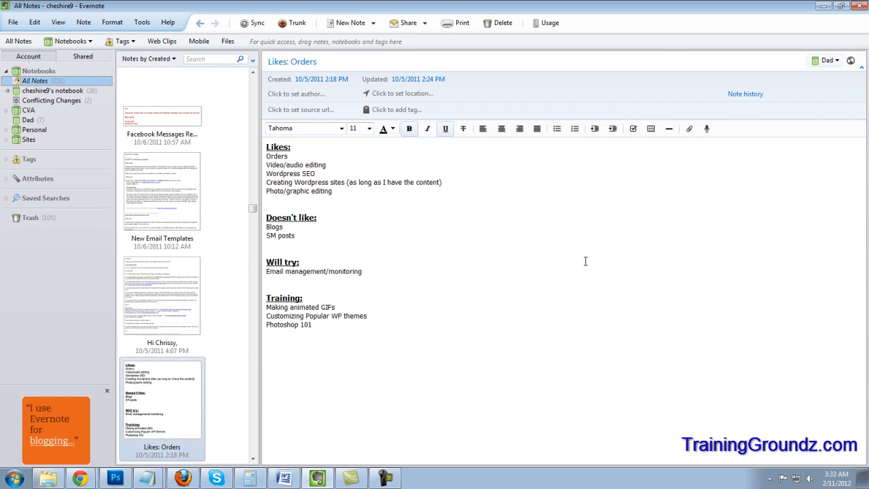
{"action": "mouse_move", "coordinate": [87, 101]}
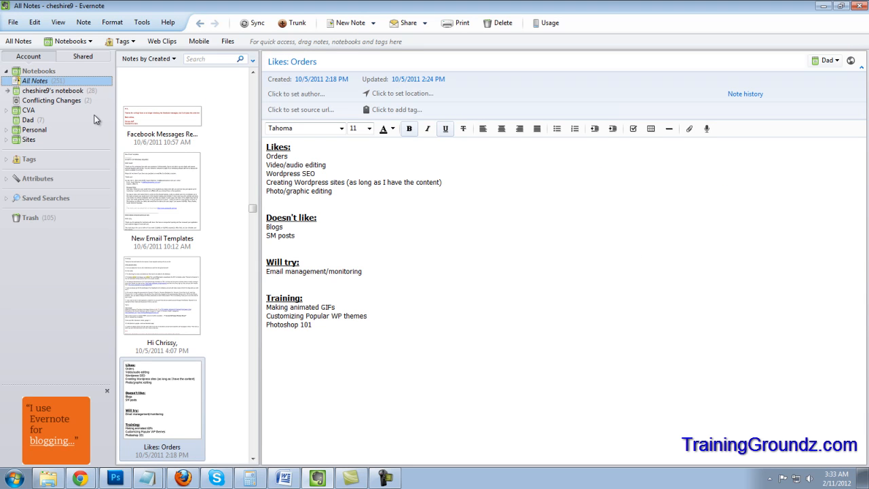
{"action": "mouse_move", "coordinate": [846, 188]}
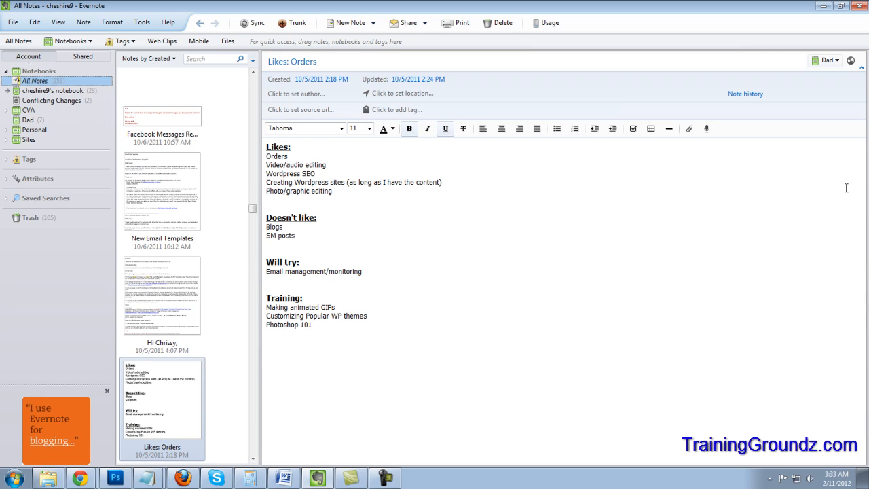
{"action": "mouse_move", "coordinate": [822, 208]}
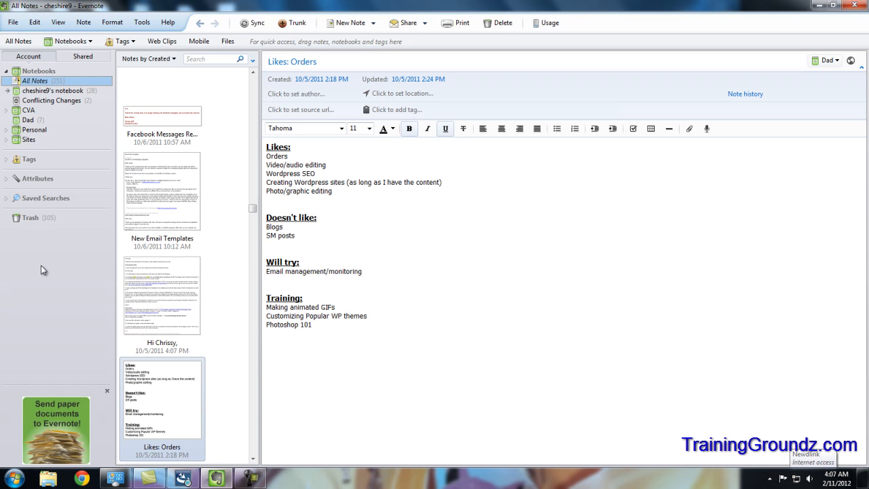
{"action": "mouse_move", "coordinate": [49, 342]}
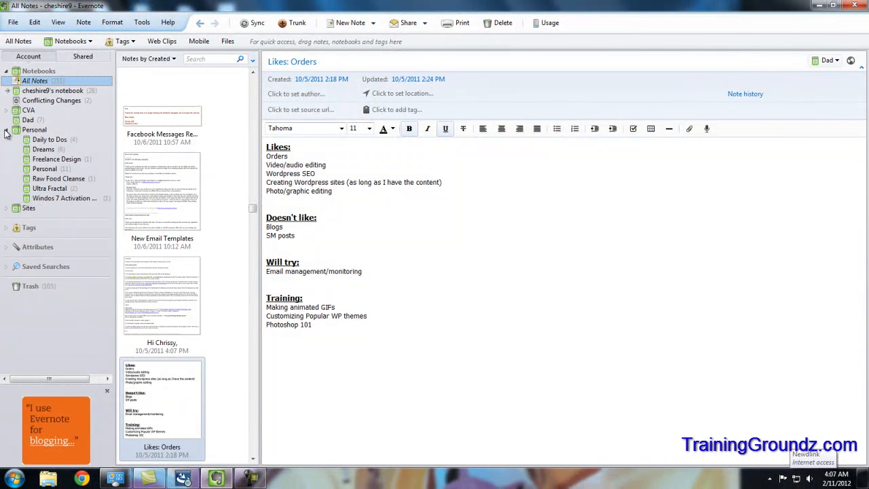
- Browse the Dreams, another Personal notebook and the Dad notebook, then show all notes
{"action": "left_click", "coordinate": [44, 148]}
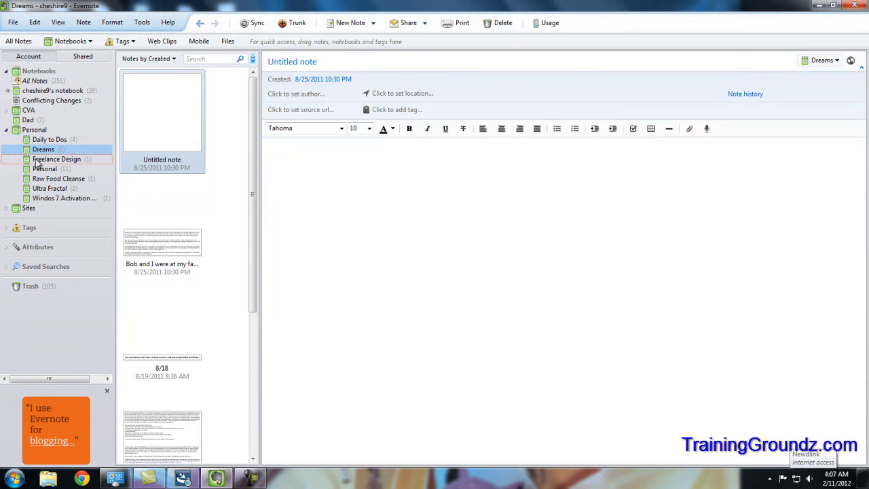
{"action": "left_click", "coordinate": [48, 188]}
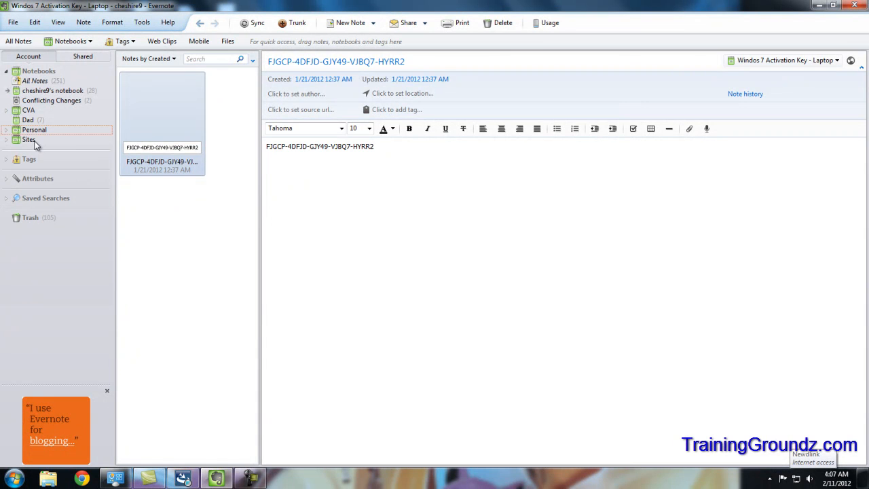
{"action": "mouse_move", "coordinate": [71, 144]}
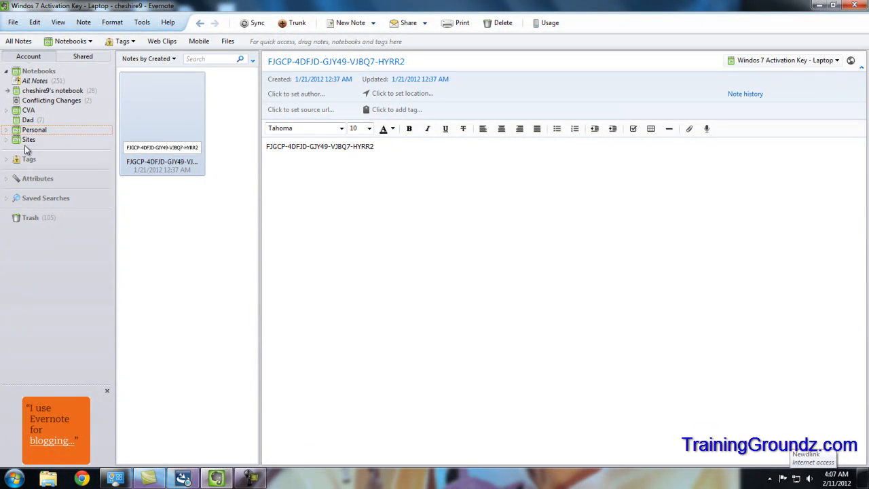
{"action": "left_click", "coordinate": [28, 138]}
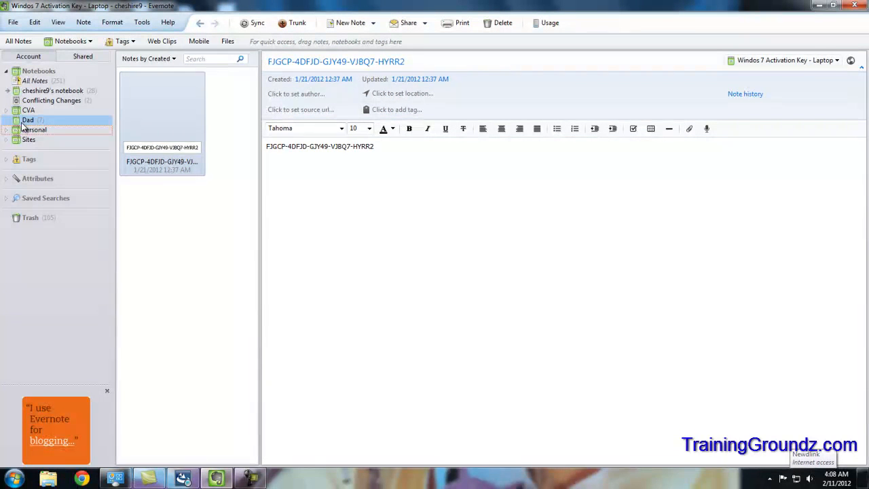
{"action": "left_click", "coordinate": [27, 119]}
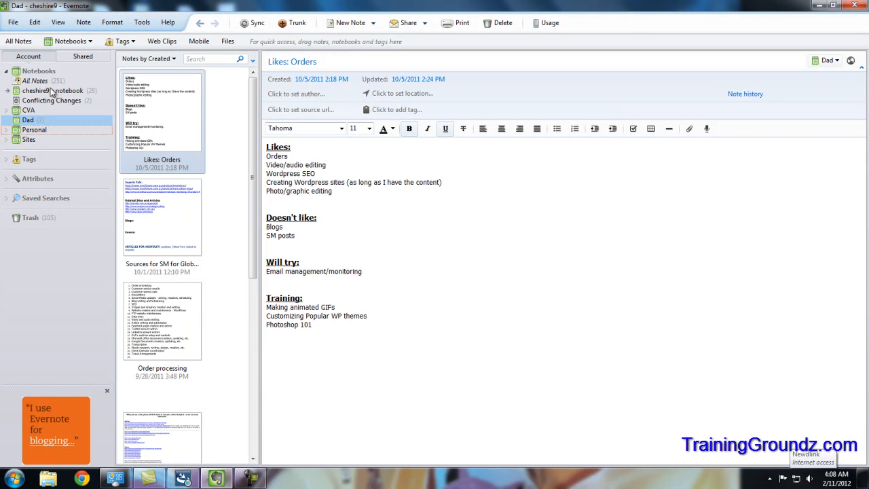
{"action": "left_click", "coordinate": [35, 80]}
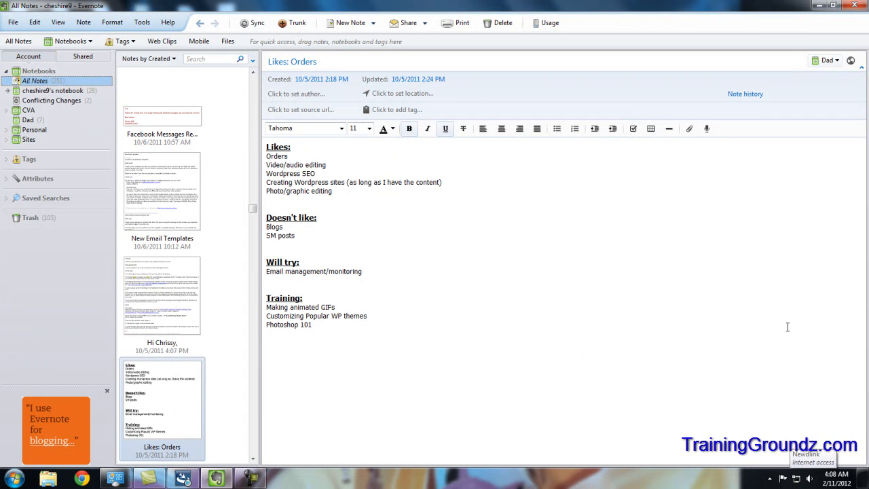
{"action": "mouse_move", "coordinate": [817, 304]}
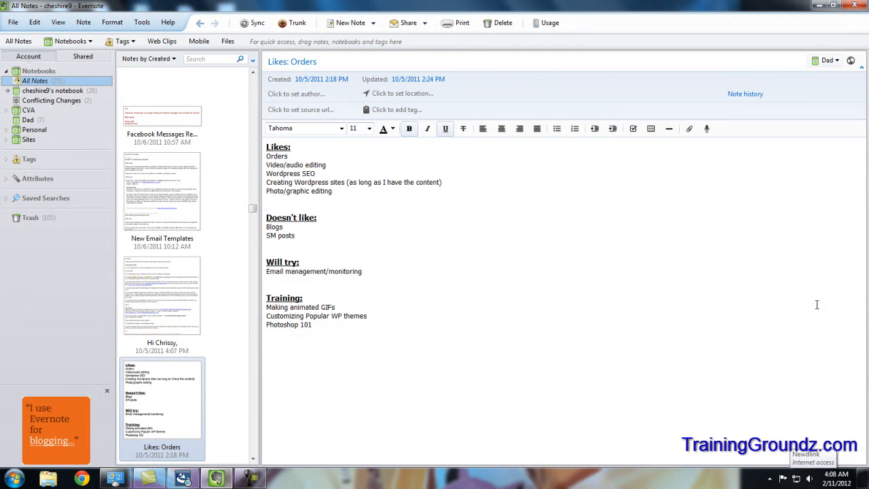
{"action": "mouse_move", "coordinate": [532, 212]}
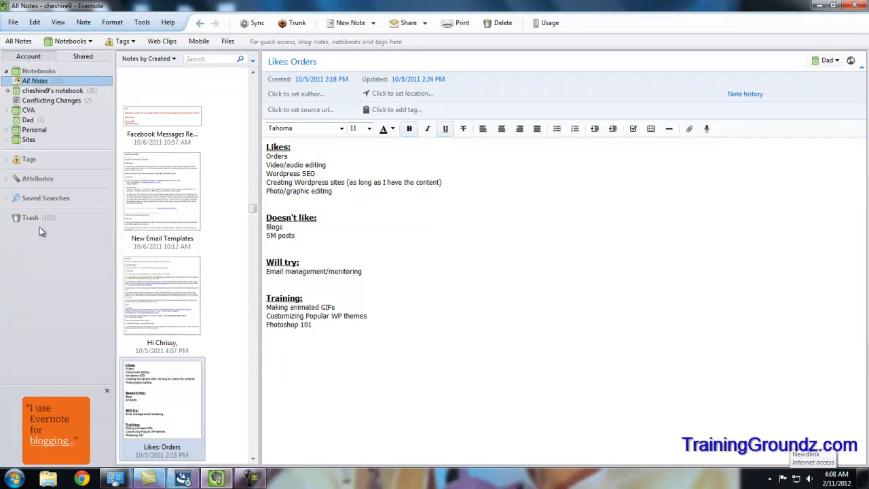
- Browse the default notebook and the CVA notebook, then return to all notes
{"action": "left_click", "coordinate": [5, 159]}
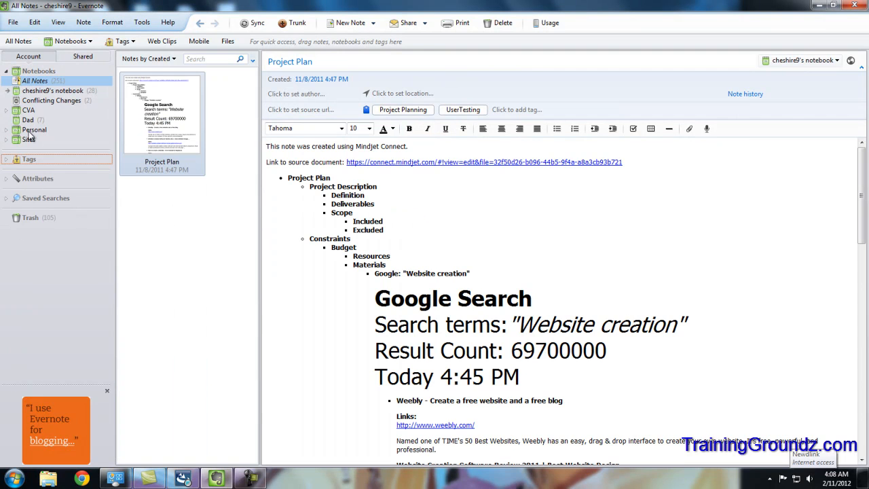
{"action": "left_click", "coordinate": [28, 108]}
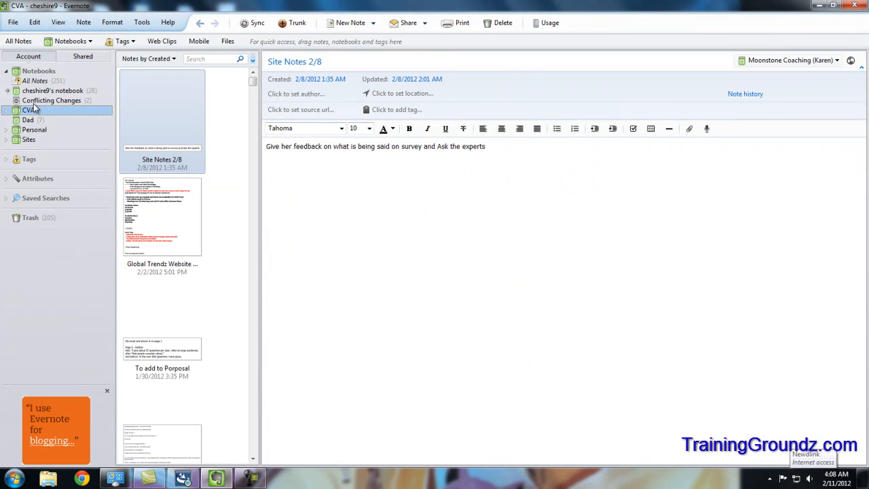
{"action": "left_click", "coordinate": [28, 119]}
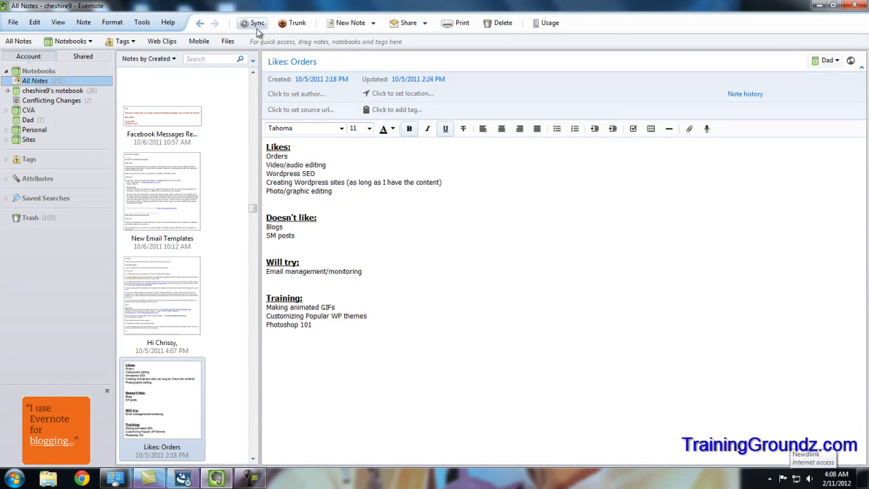
{"action": "mouse_move", "coordinate": [256, 22]}
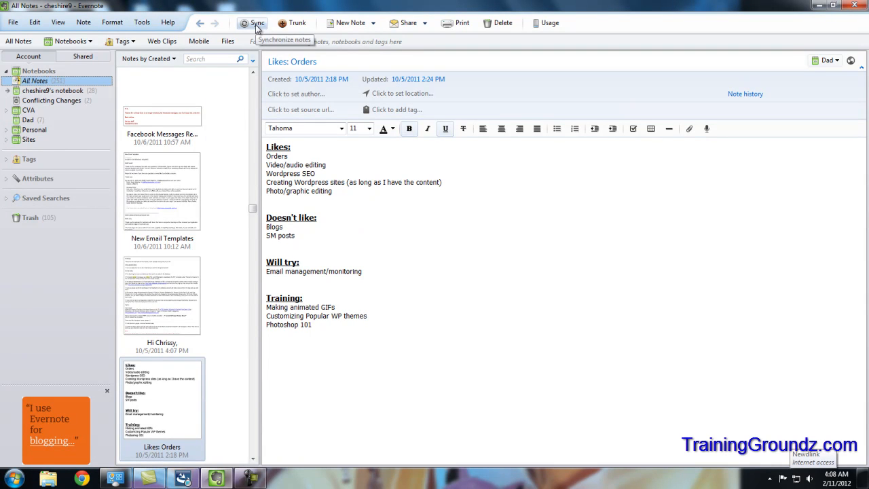
{"action": "mouse_move", "coordinate": [418, 247]}
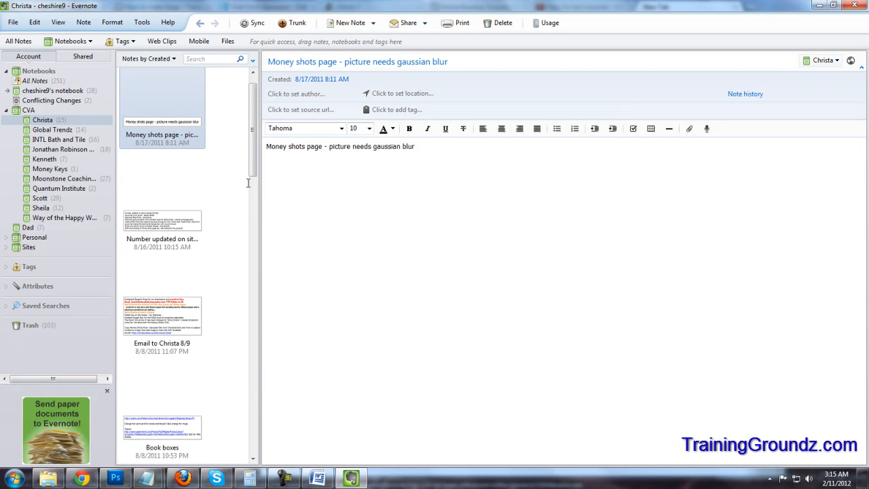
- Start creating a new notebook from the File menu
{"action": "left_click", "coordinate": [415, 147]}
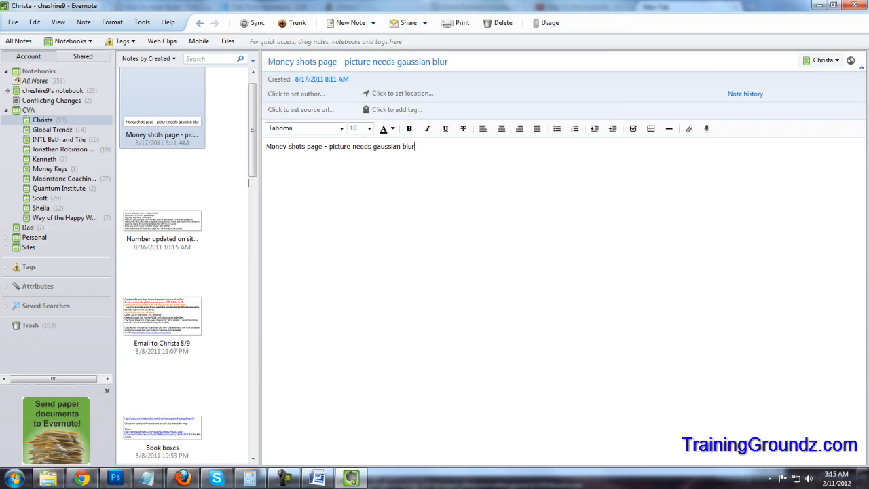
{"action": "left_click", "coordinate": [13, 21]}
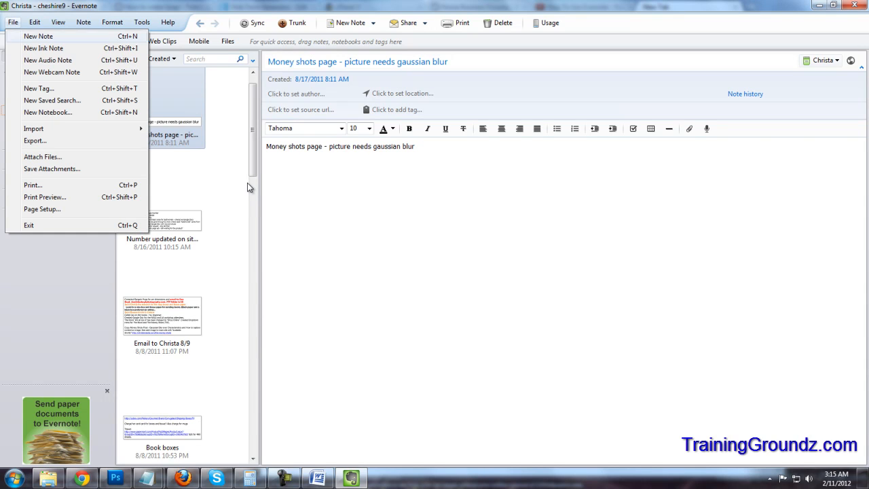
{"action": "left_click", "coordinate": [12, 22]}
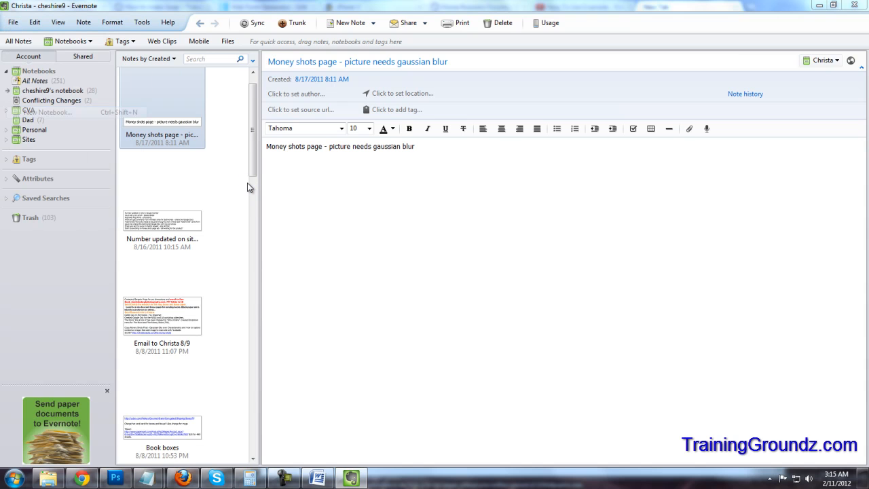
{"action": "left_click", "coordinate": [47, 112]}
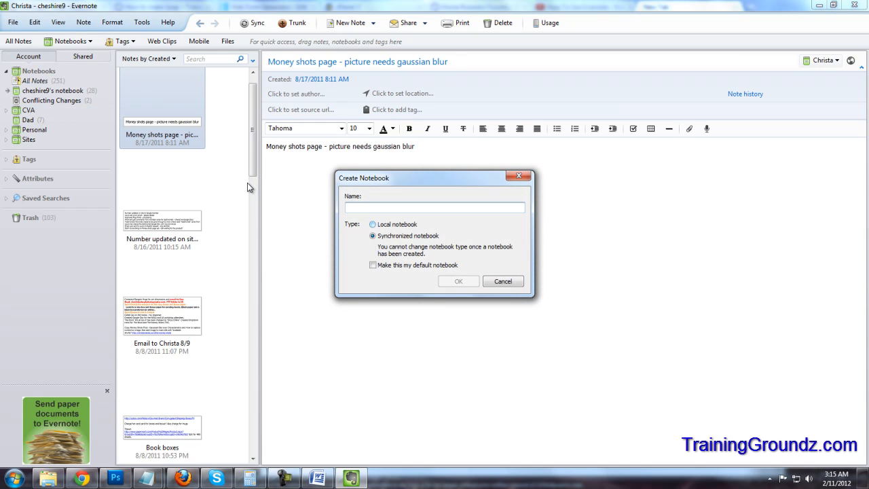
- Name the notebook Traing Groundz Video, keep it synchronized and confirm
{"action": "type", "text": "Traing Groundz"}
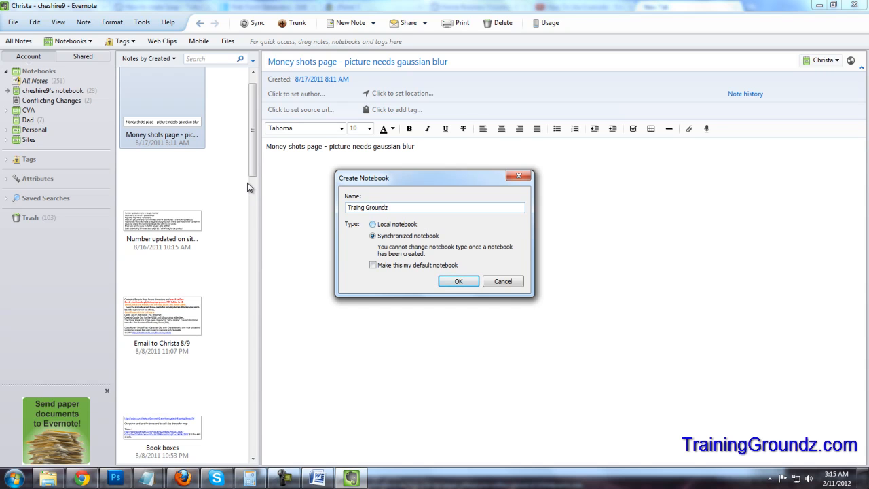
{"action": "type", "text": "Video"}
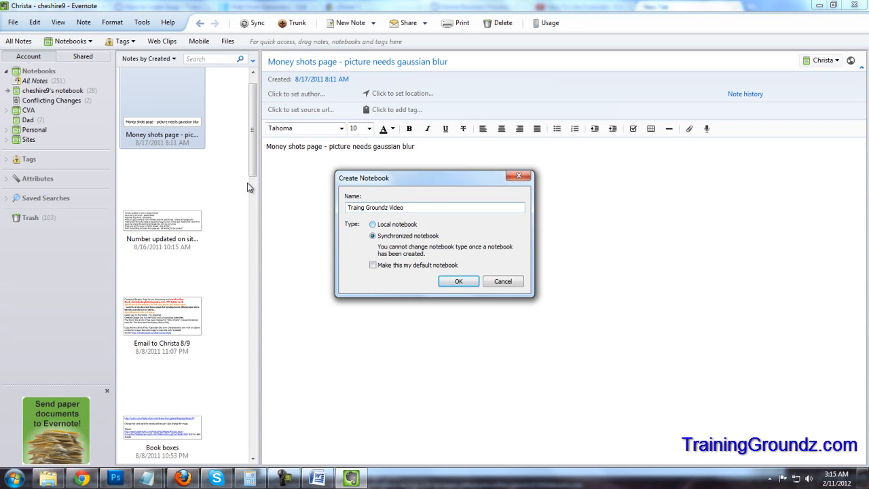
{"action": "left_click", "coordinate": [372, 236]}
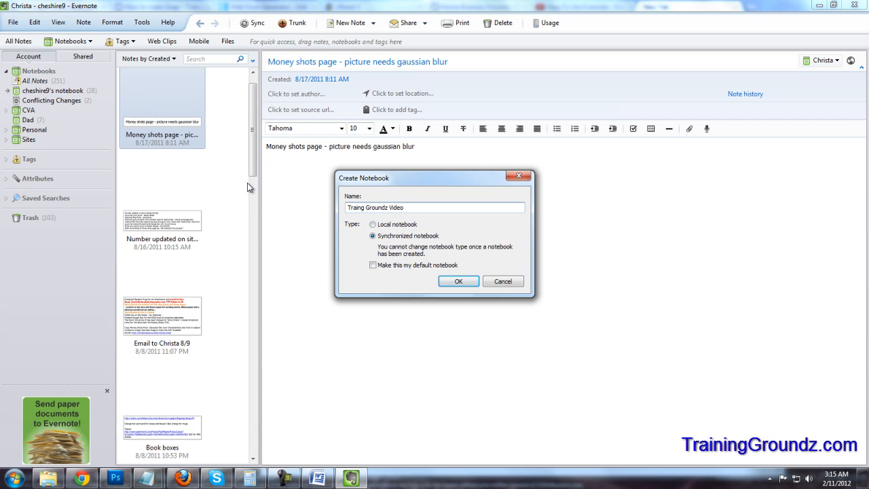
{"action": "left_click", "coordinate": [459, 281]}
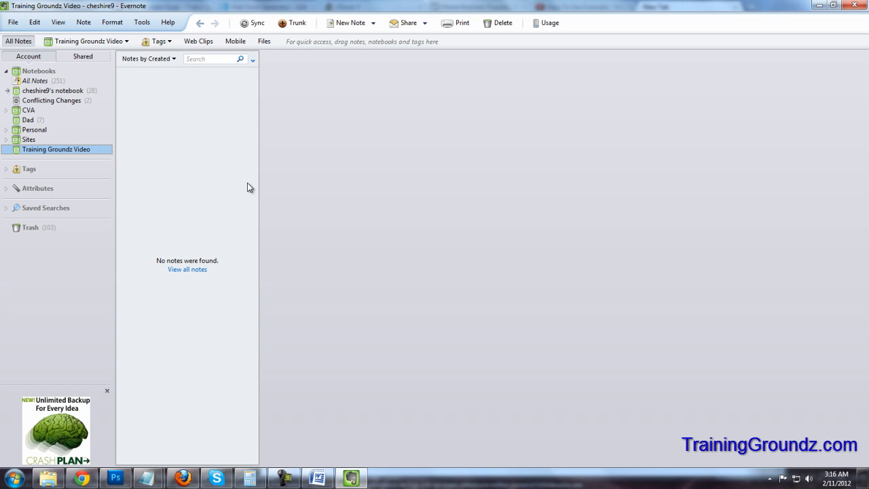
{"action": "mouse_move", "coordinate": [351, 21]}
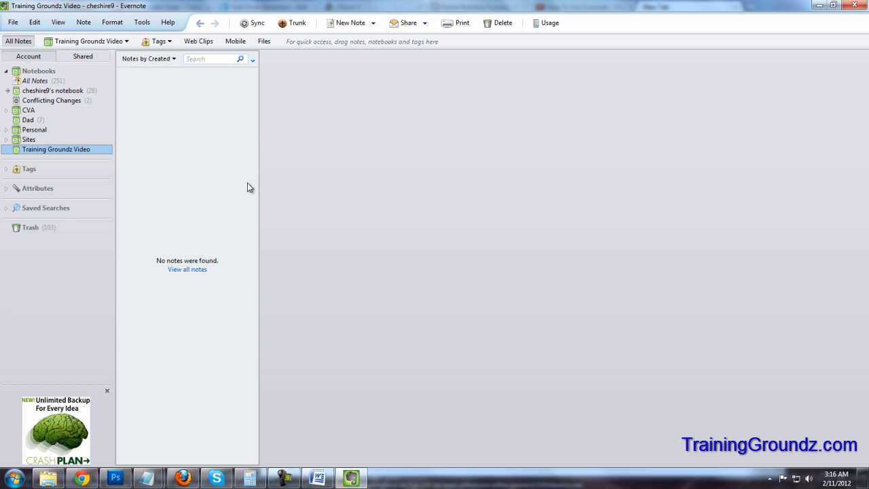
- Create a new note titled Test For video in the empty notebook
{"action": "left_click", "coordinate": [348, 22]}
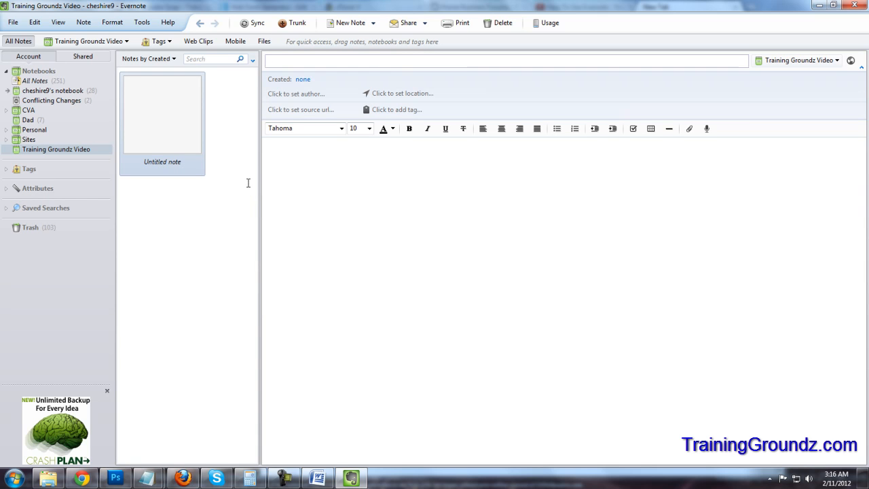
{"action": "type", "text": "Test Fo"}
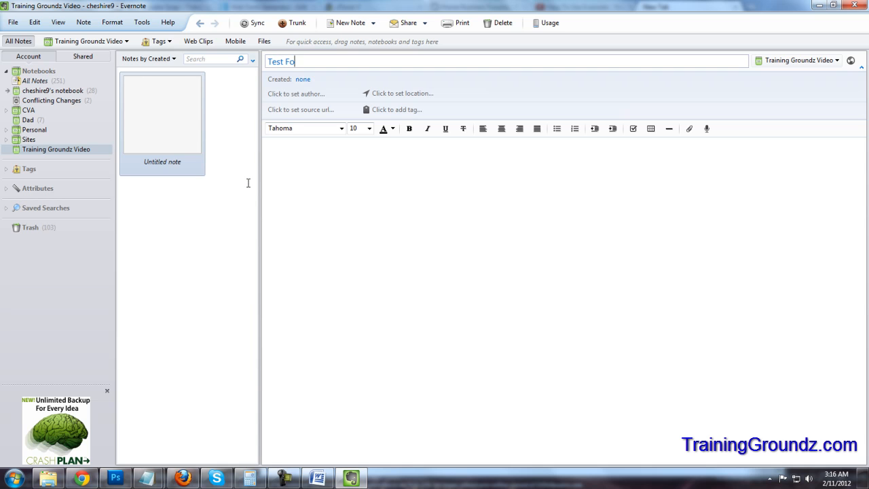
{"action": "type", "text": "D"}
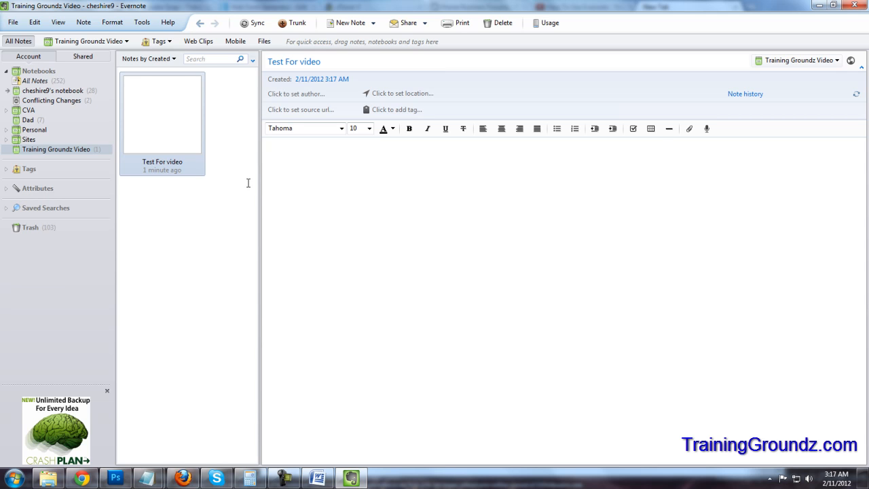
{"action": "left_click", "coordinate": [266, 147]}
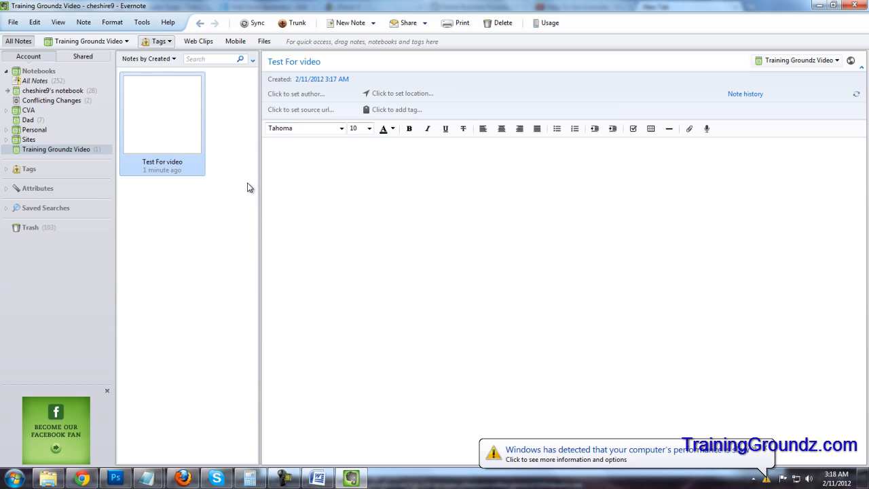
{"action": "left_click", "coordinate": [159, 41]}
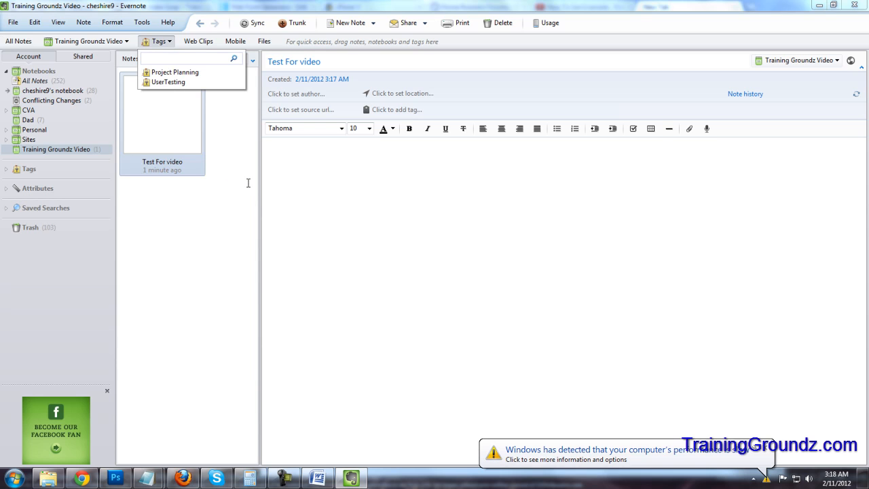
{"action": "type", "text": "Test Notes"}
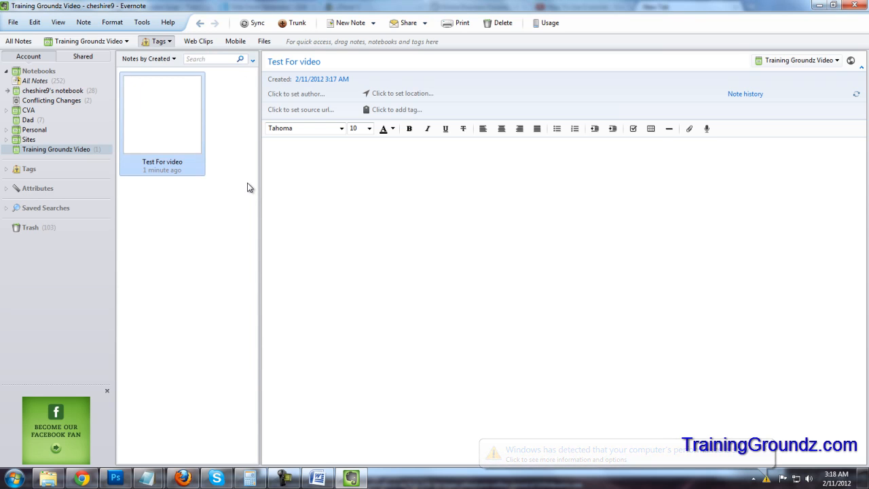
{"action": "left_click", "coordinate": [158, 41]}
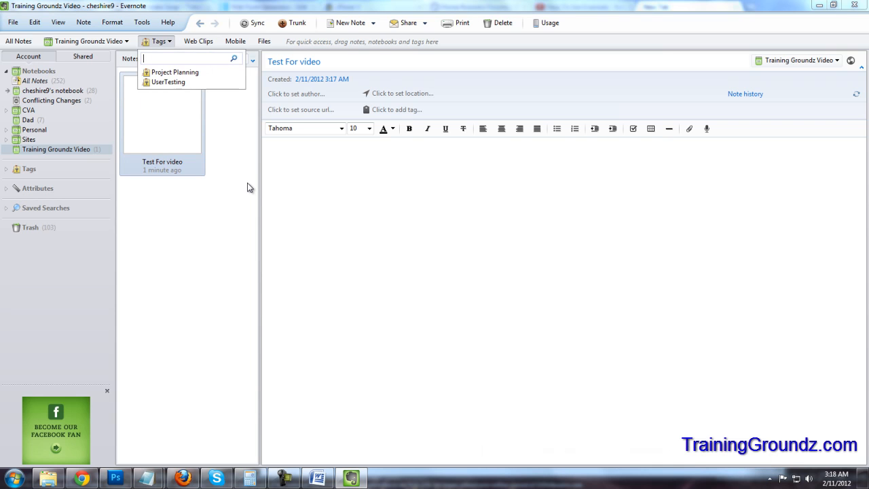
{"action": "type", "text": "Test tag"}
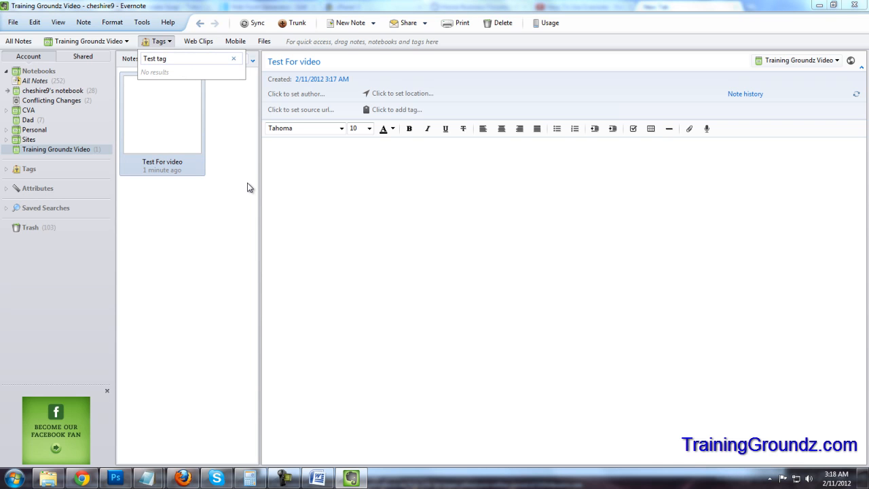
{"action": "mouse_move", "coordinate": [248, 183]}
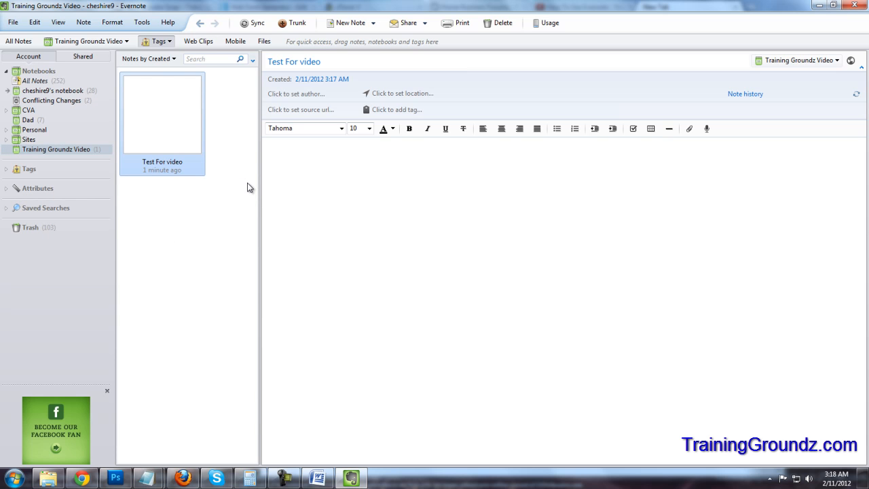
- Add the Training Groundz Video notebook to a brand-new stack
{"action": "left_click", "coordinate": [55, 148]}
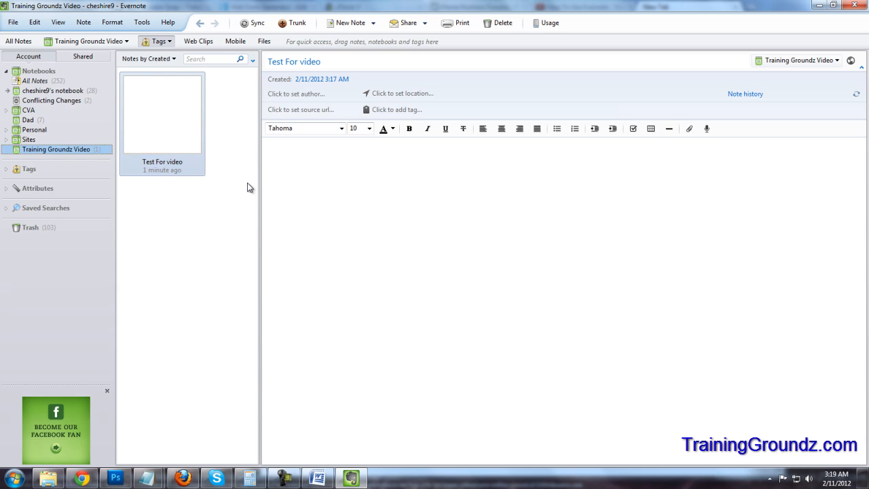
{"action": "right_click", "coordinate": [55, 148]}
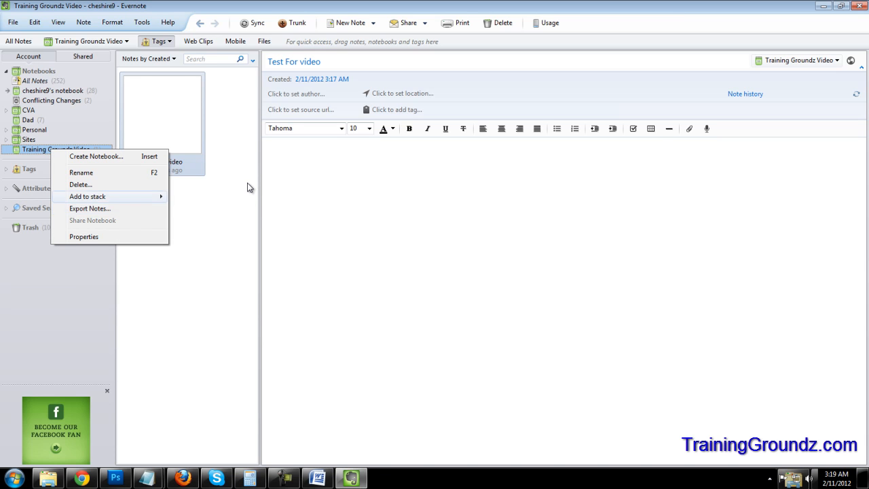
{"action": "left_click", "coordinate": [87, 196]}
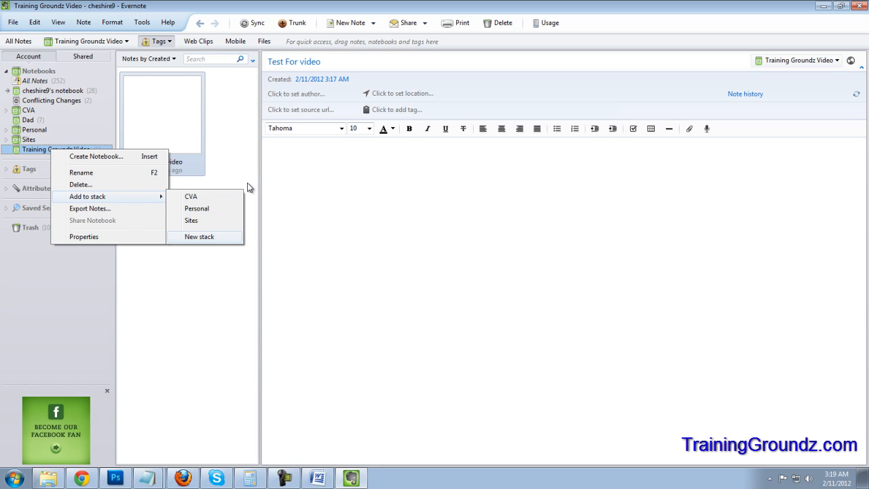
{"action": "left_click", "coordinate": [198, 236]}
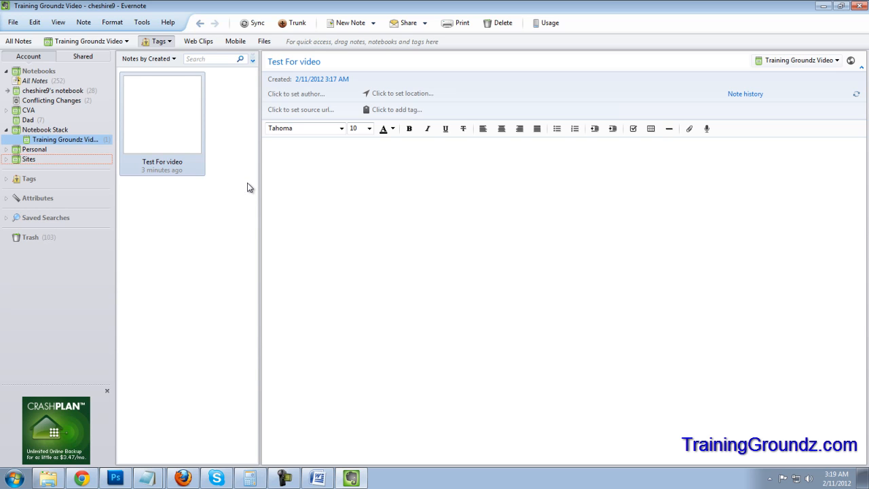
- Rename the new stack to Test Video Stack
{"action": "left_click", "coordinate": [46, 131]}
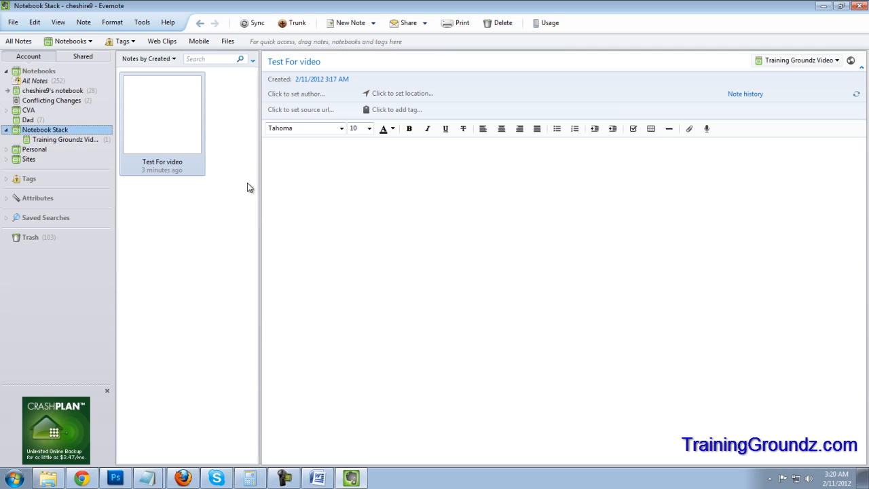
{"action": "right_click", "coordinate": [44, 129]}
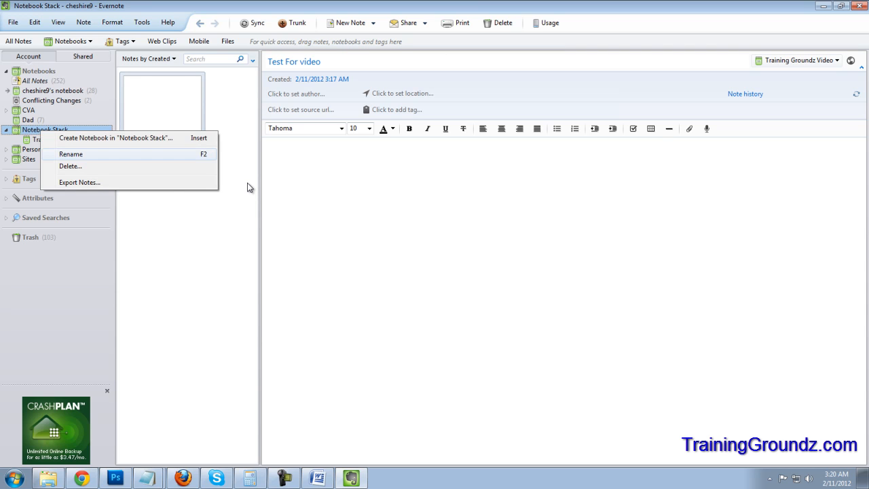
{"action": "left_click", "coordinate": [71, 155]}
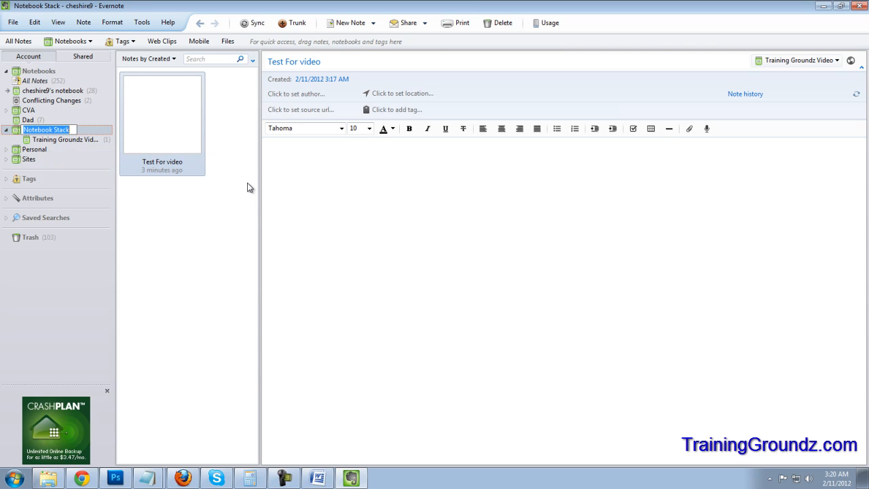
{"action": "type", "text": "Test Vide"}
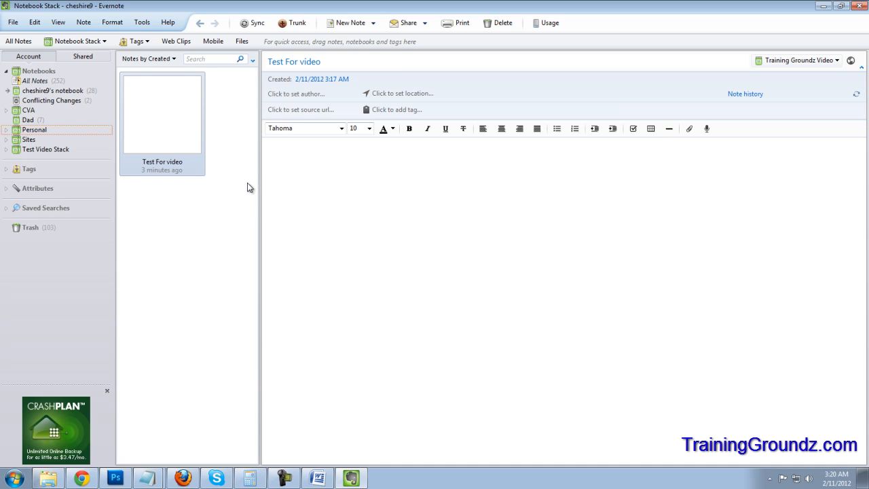
- Sign in to Evernote Web in Chrome to show the account's notes
{"action": "left_click", "coordinate": [46, 149]}
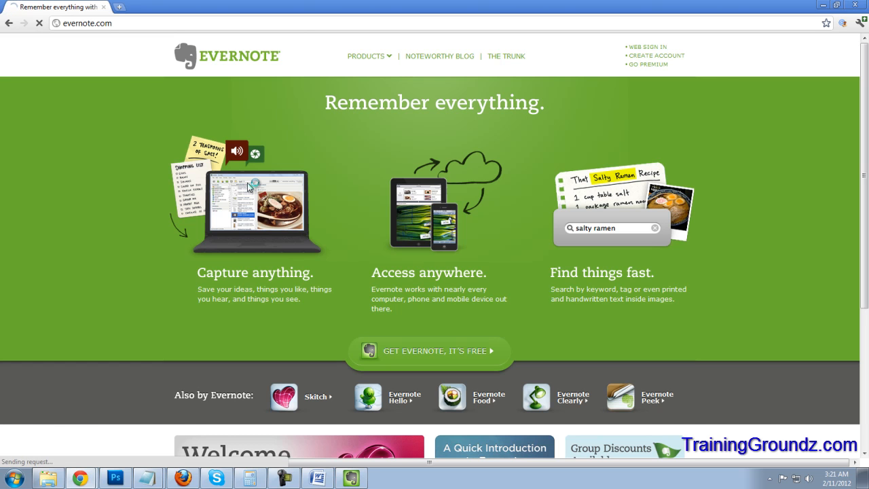
{"action": "left_click", "coordinate": [646, 46]}
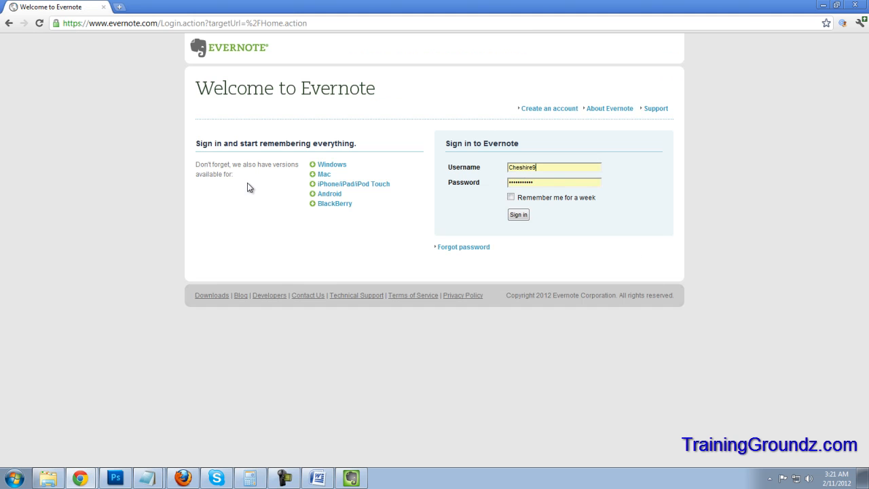
{"action": "left_click", "coordinate": [517, 214]}
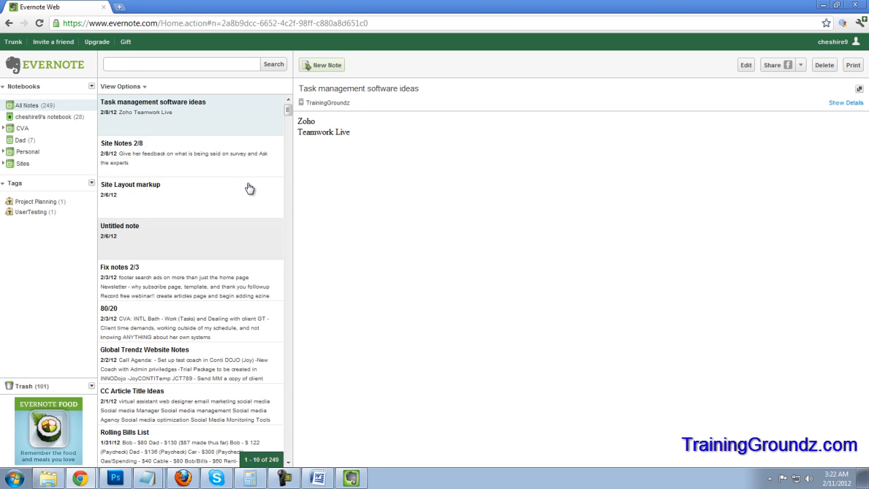
{"action": "mouse_move", "coordinate": [250, 187]}
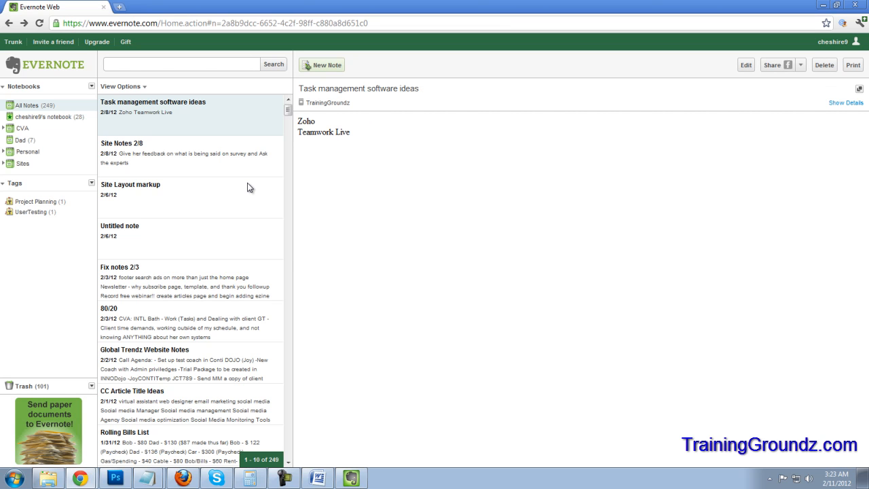
{"action": "mouse_move", "coordinate": [250, 187]}
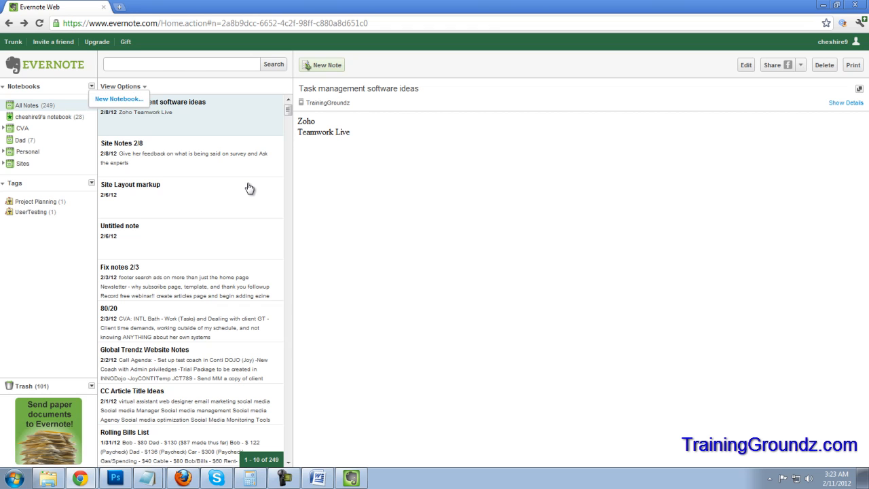
- Create and save a notebook named Web Test Notebook, then view its empty note list
{"action": "left_click", "coordinate": [118, 98]}
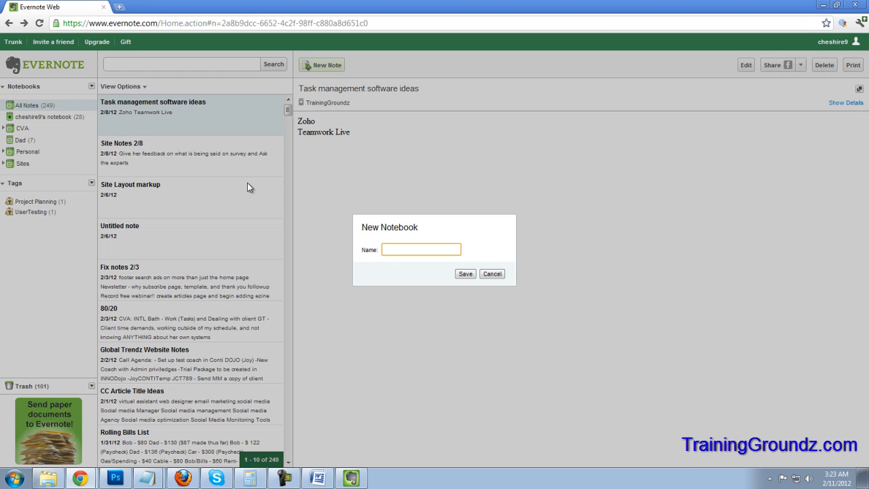
{"action": "type", "text": "Web Test Notebook"}
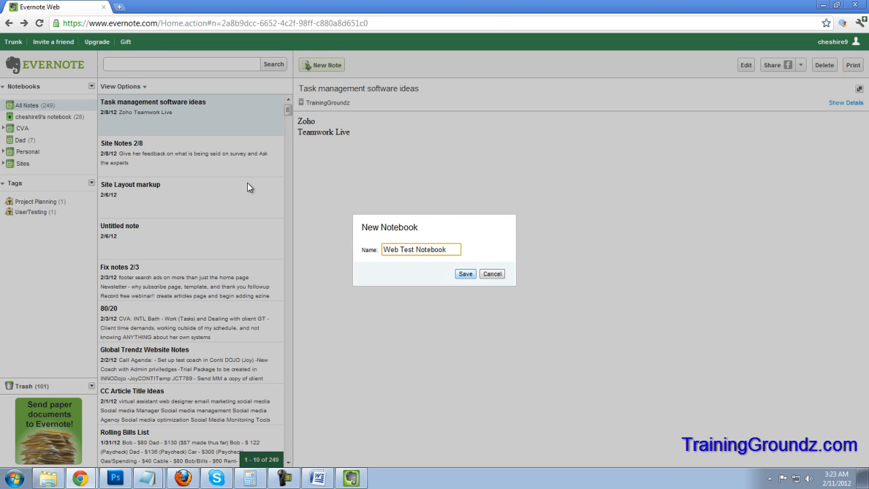
{"action": "left_click", "coordinate": [464, 273]}
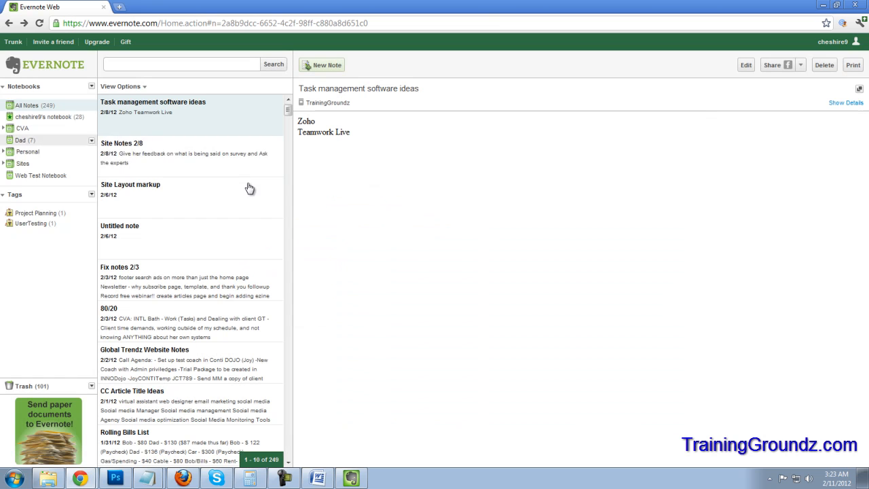
{"action": "left_click", "coordinate": [41, 175]}
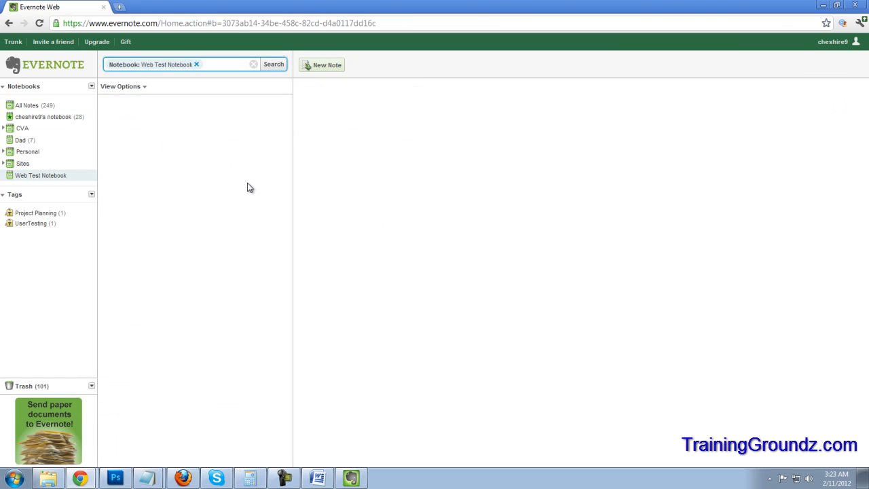
{"action": "mouse_move", "coordinate": [41, 175]}
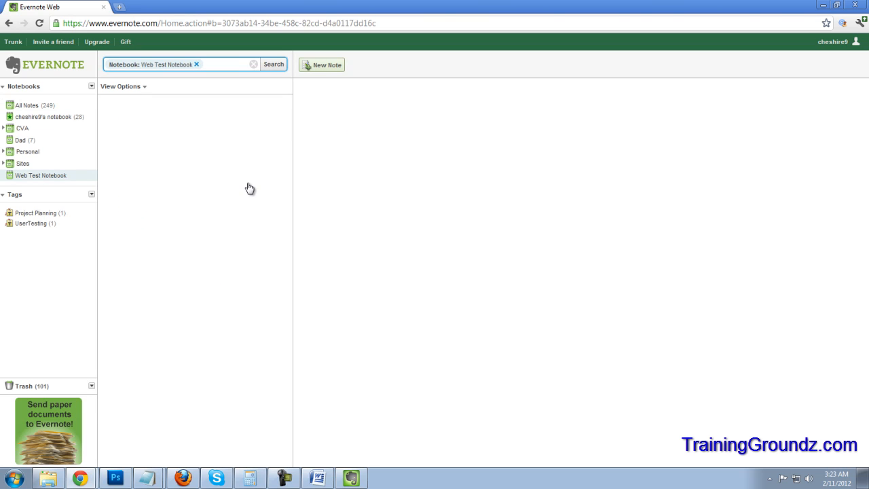
- Create and save a note titled Test not #2 in the Web Test Notebook
{"action": "left_click", "coordinate": [321, 65]}
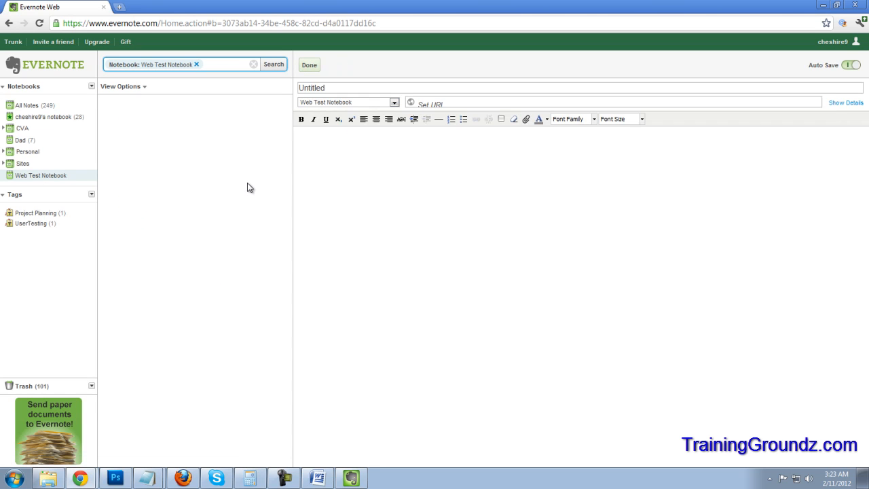
{"action": "type", "text": "Test not #"}
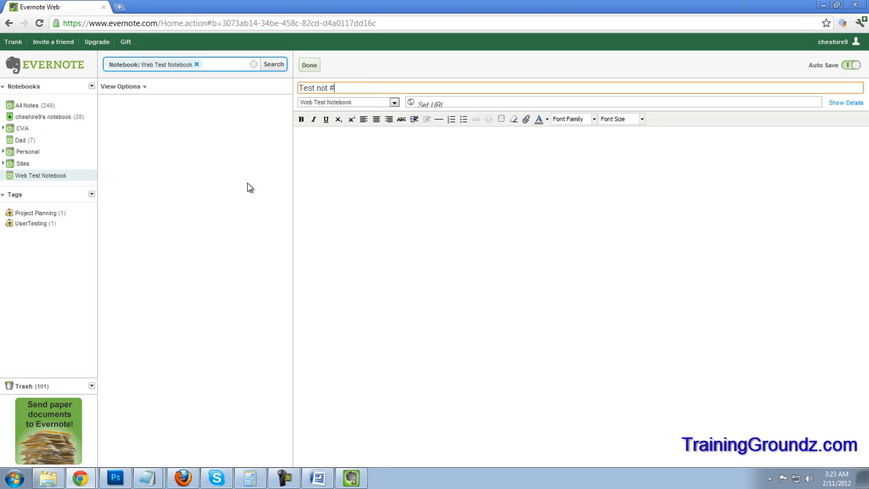
{"action": "type", "text": "2"}
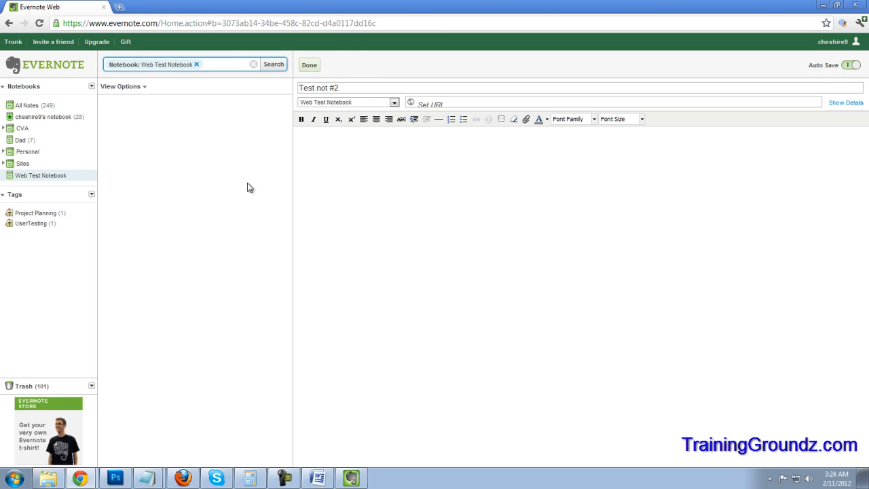
{"action": "left_click", "coordinate": [309, 65]}
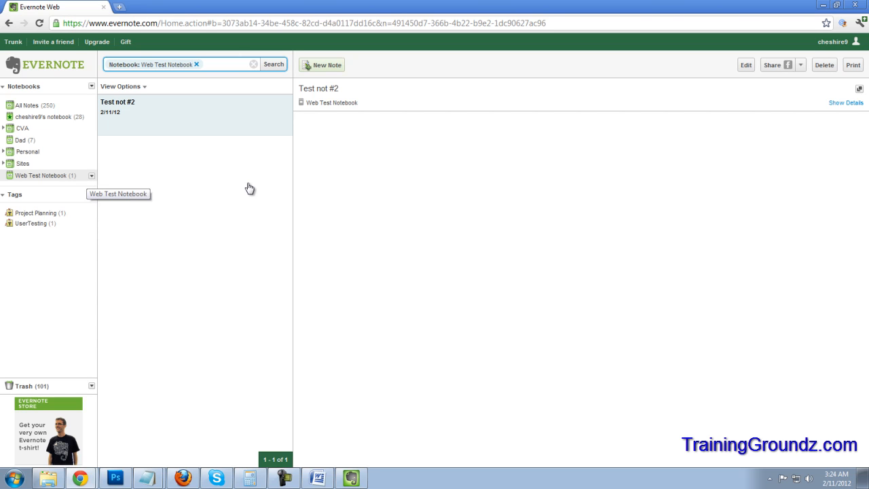
- Put Web Test Notebook into a new stack named Test For Vid and save it
{"action": "left_click", "coordinate": [91, 176]}
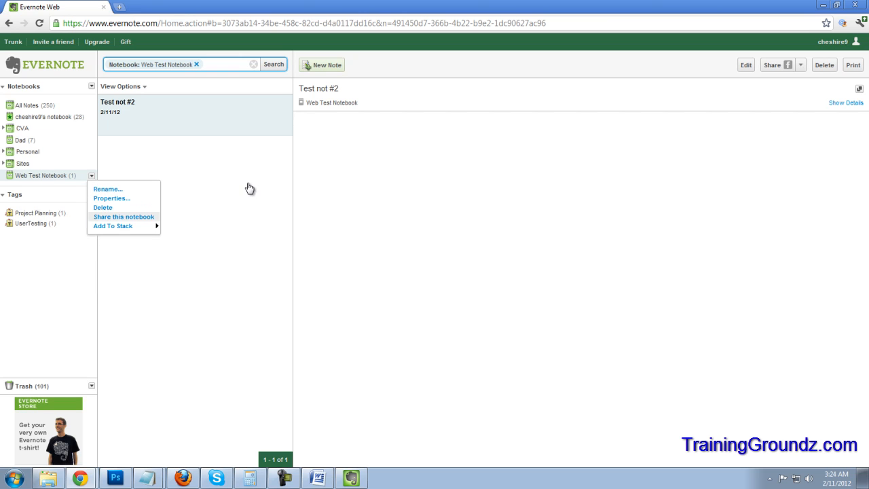
{"action": "mouse_move", "coordinate": [113, 225]}
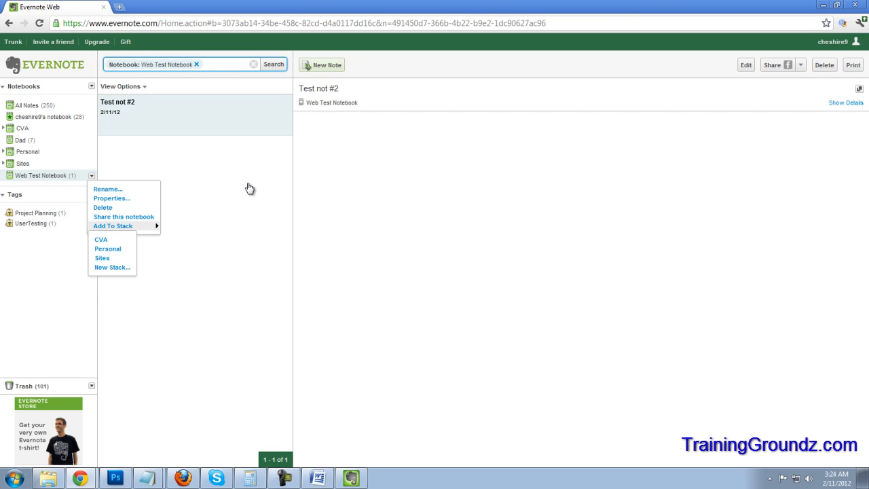
{"action": "left_click", "coordinate": [111, 266]}
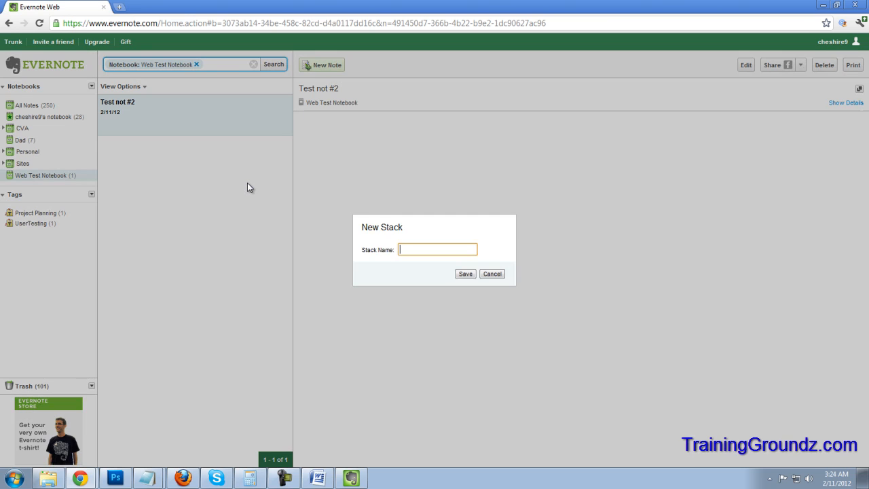
{"action": "type", "text": "Test For Vid"}
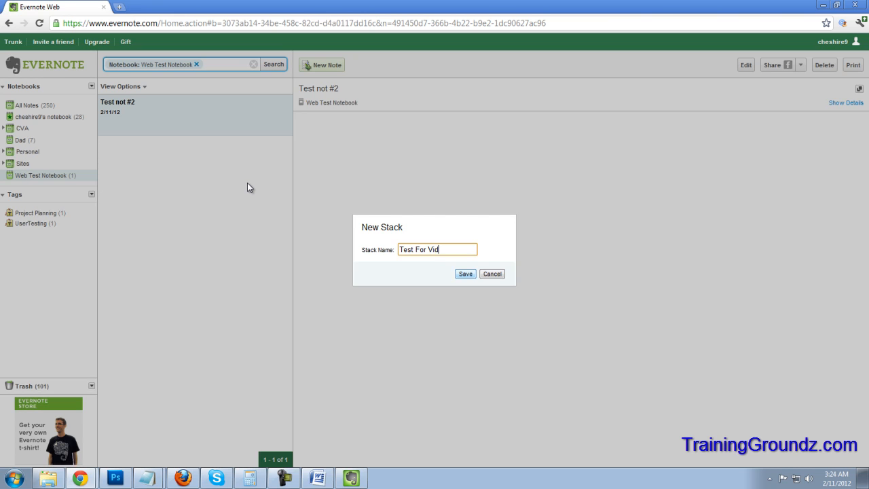
{"action": "left_click", "coordinate": [464, 273]}
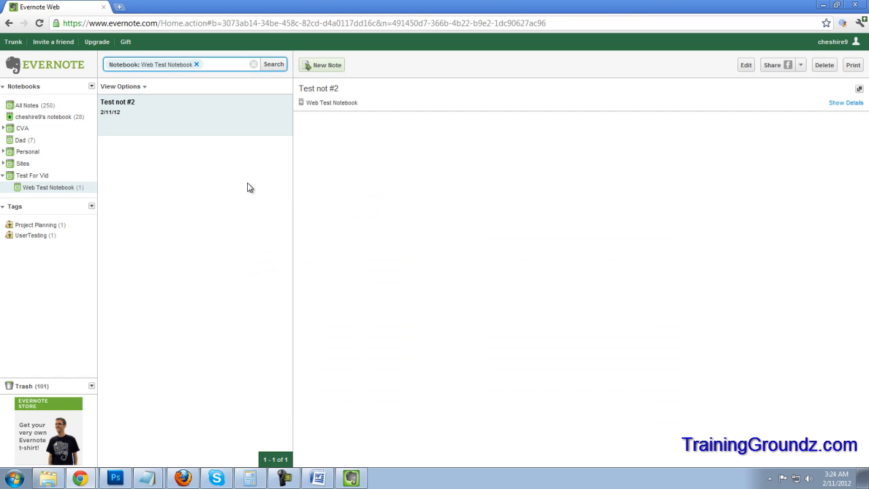
- Show the notes in the Test For Vid stack
{"action": "left_click", "coordinate": [196, 64]}
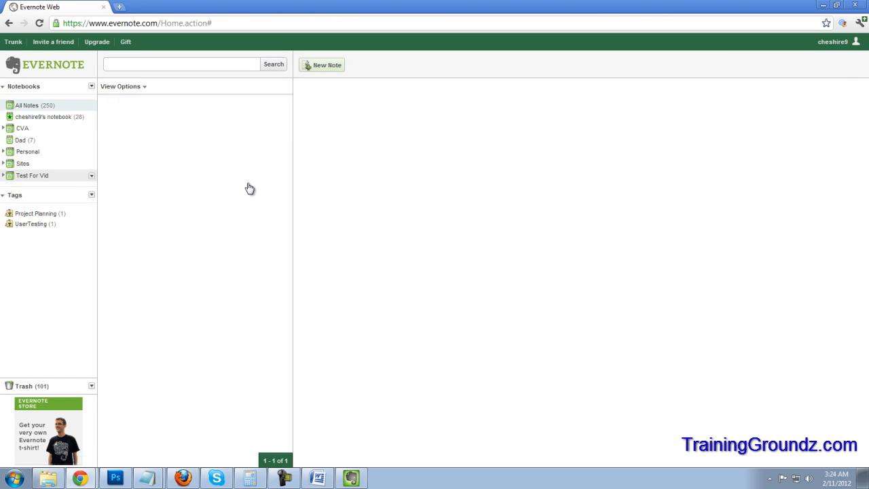
{"action": "left_click", "coordinate": [33, 175]}
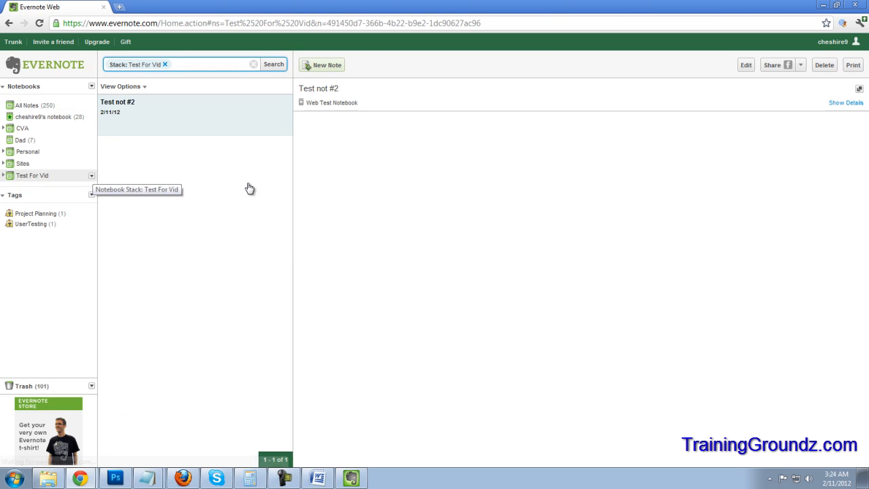